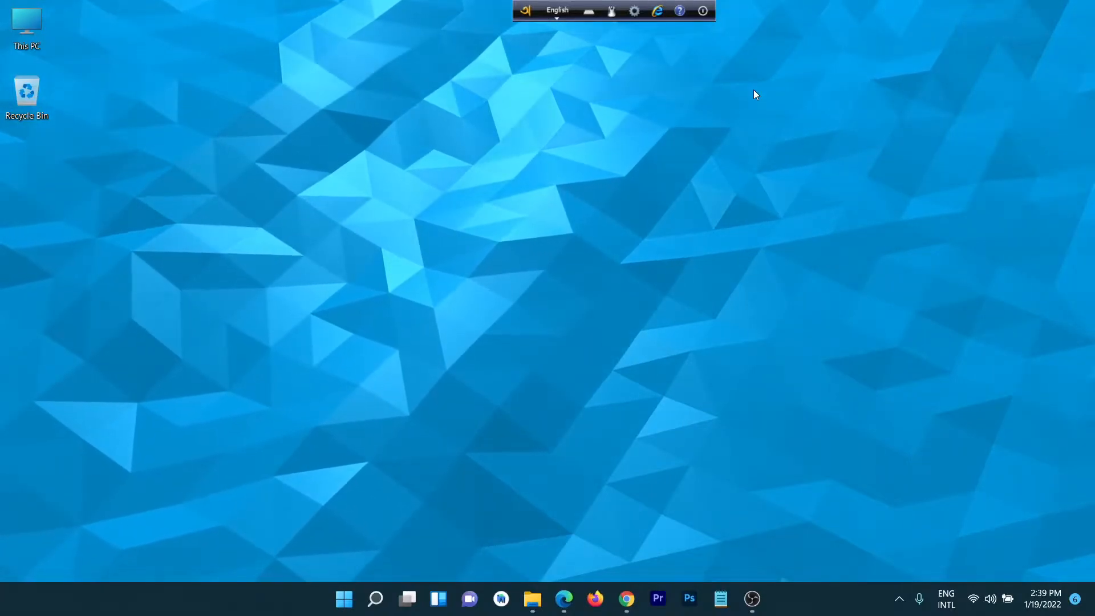
Launch Microsoft Edge from the taskbar
click(562, 598)
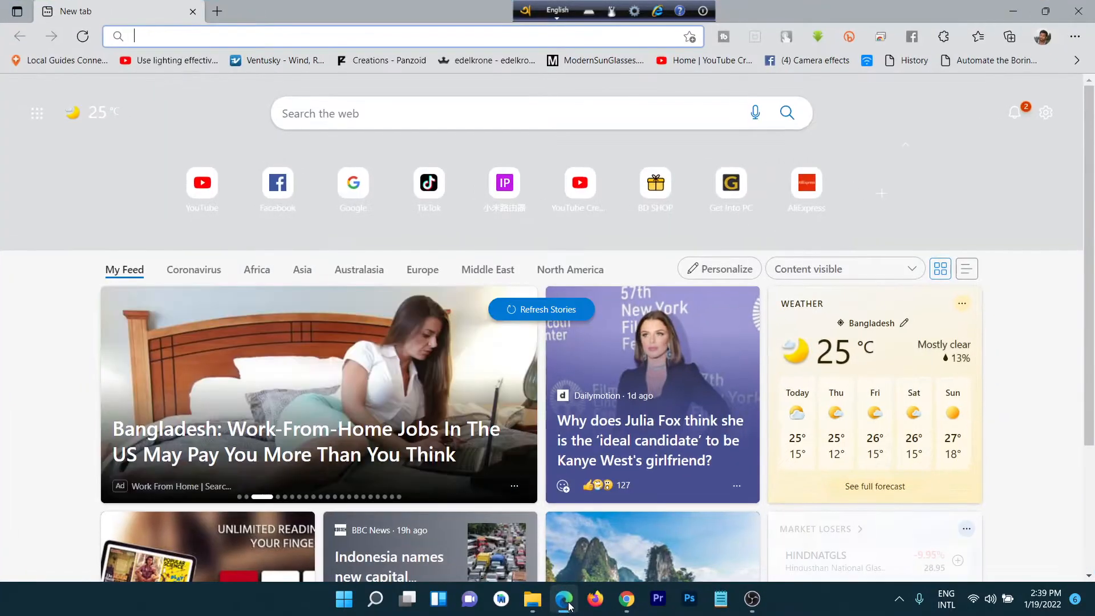
mouse_move(333, 250)
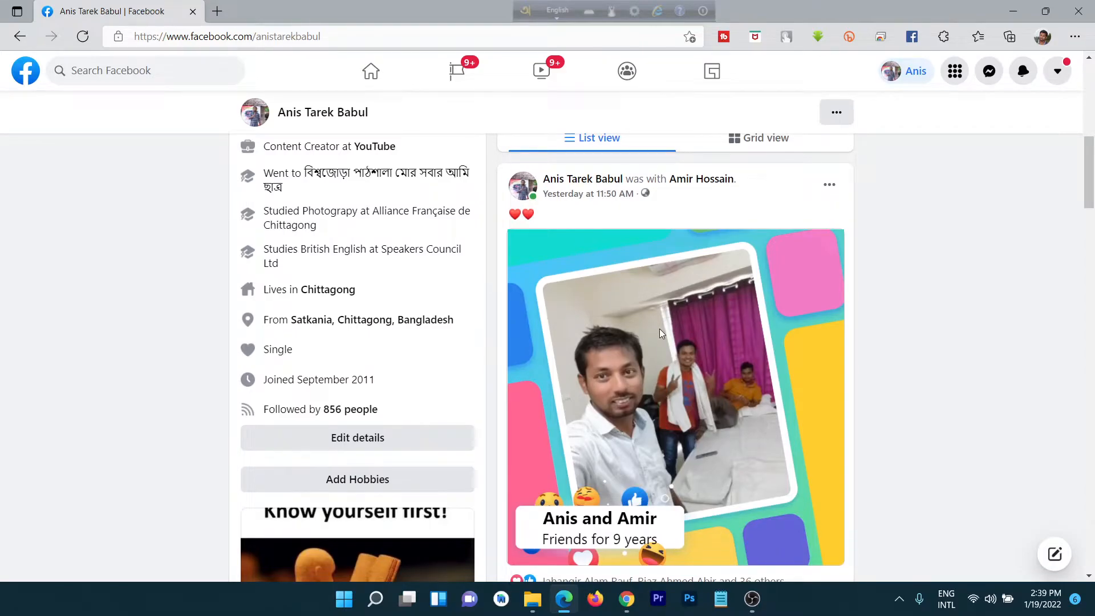
scroll(down, 3)
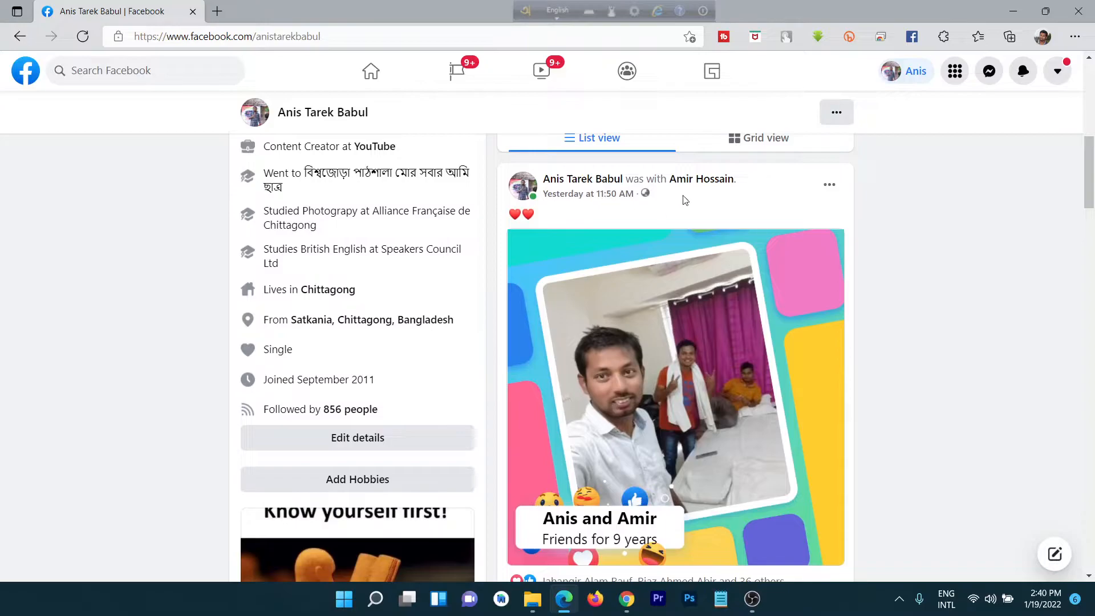
scroll(down, 3)
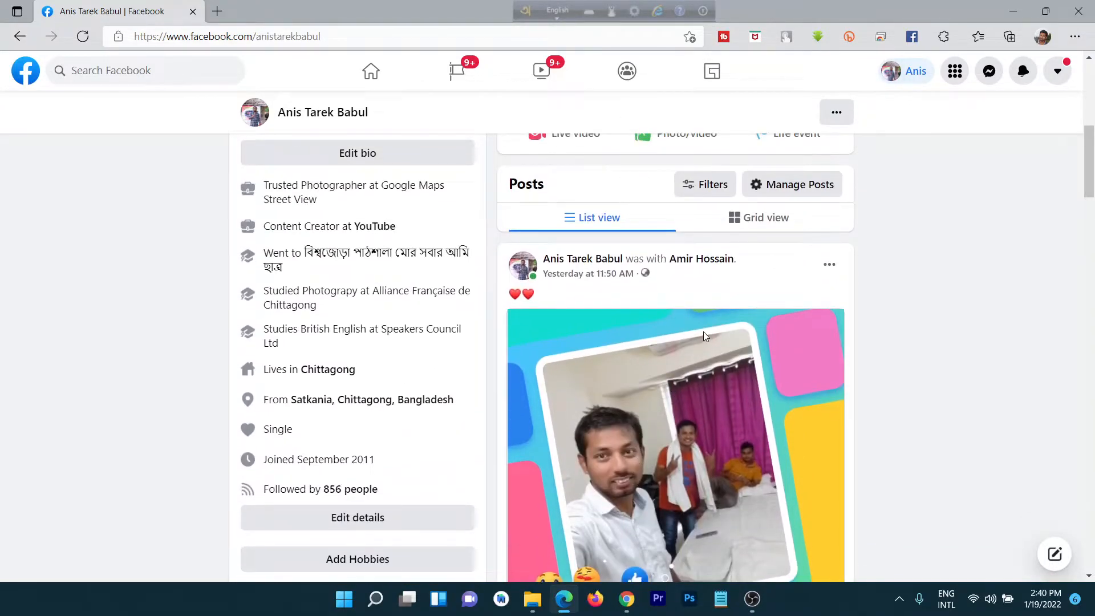
scroll(down, 3)
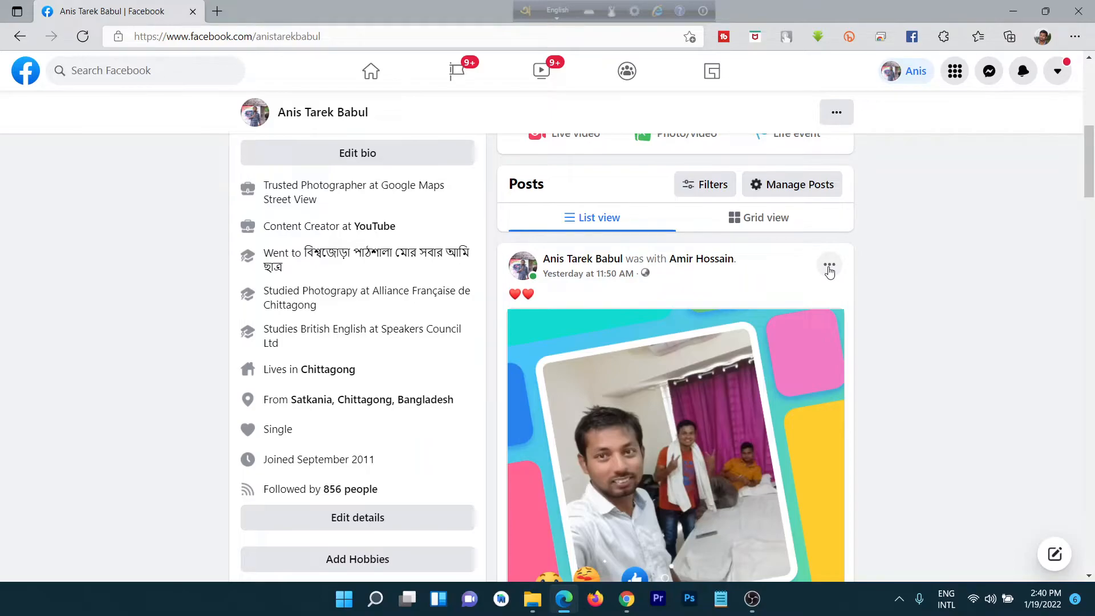
Bring up the ••• options menu on the latest post
click(829, 265)
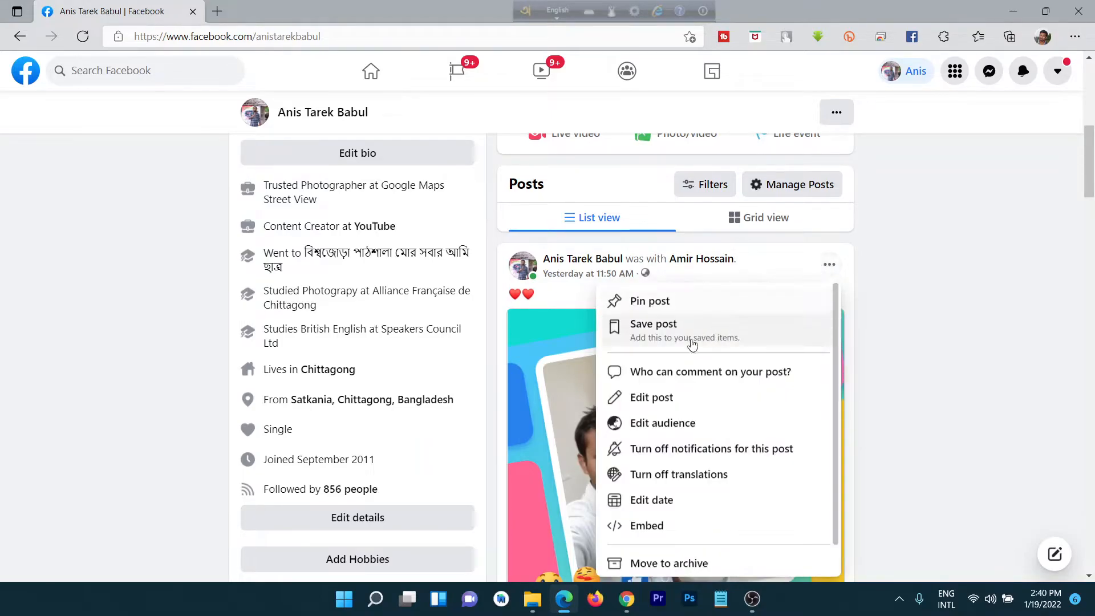
mouse_move(722, 372)
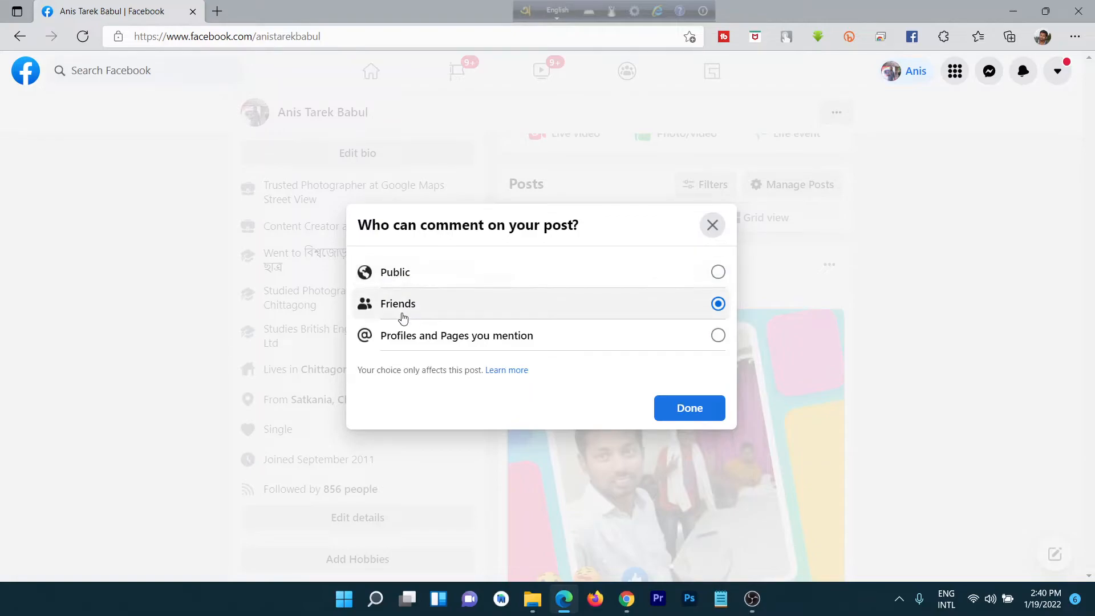
mouse_move(383, 345)
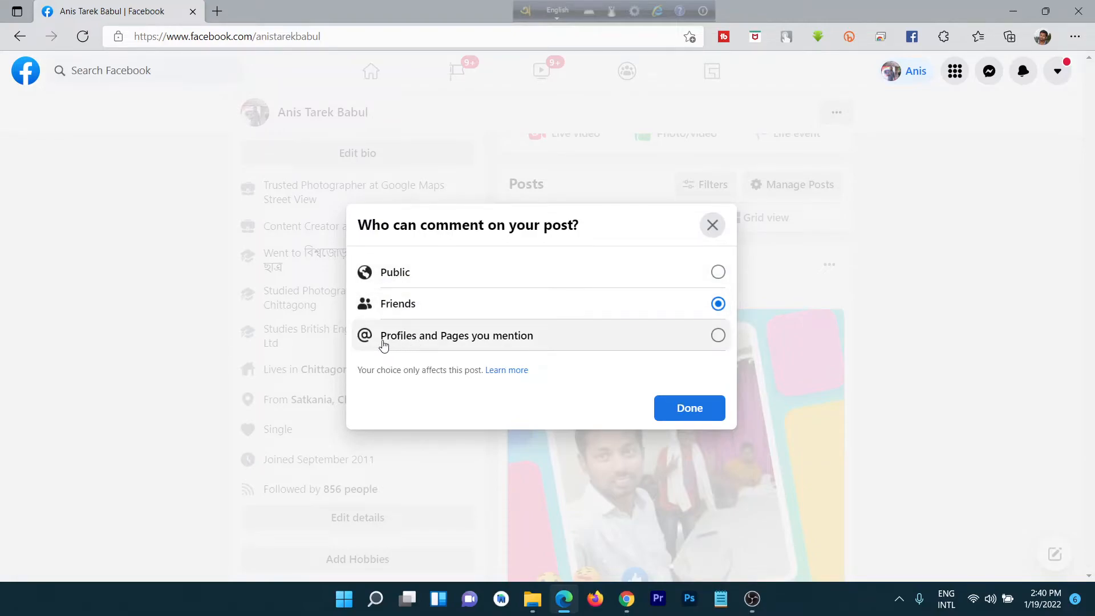
mouse_move(433, 345)
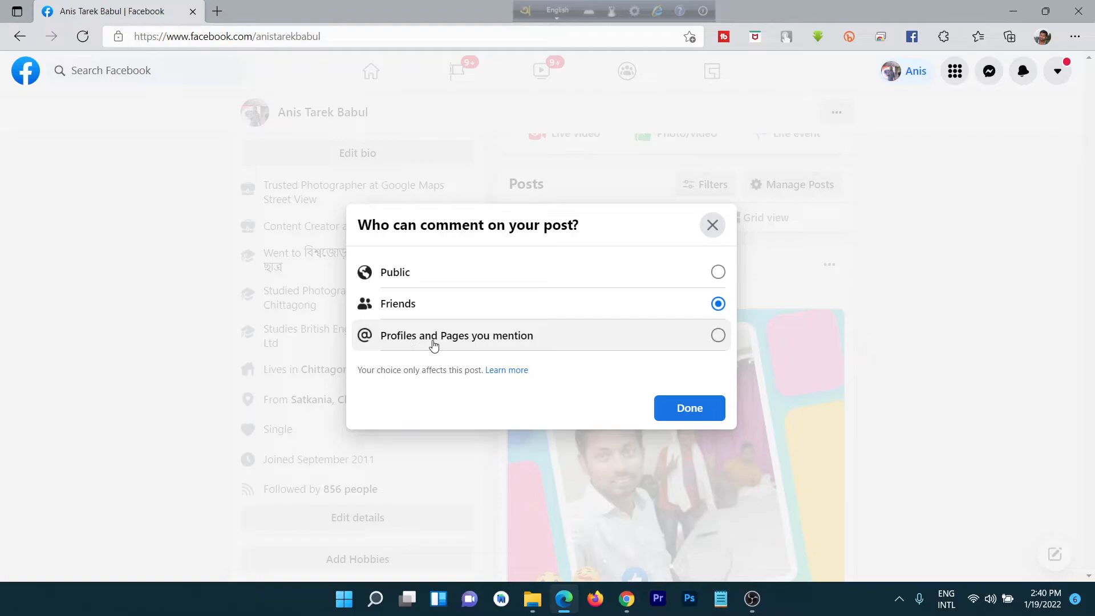
Limit commenting to 'Profiles and Pages you mention' and confirm with Done
click(719, 336)
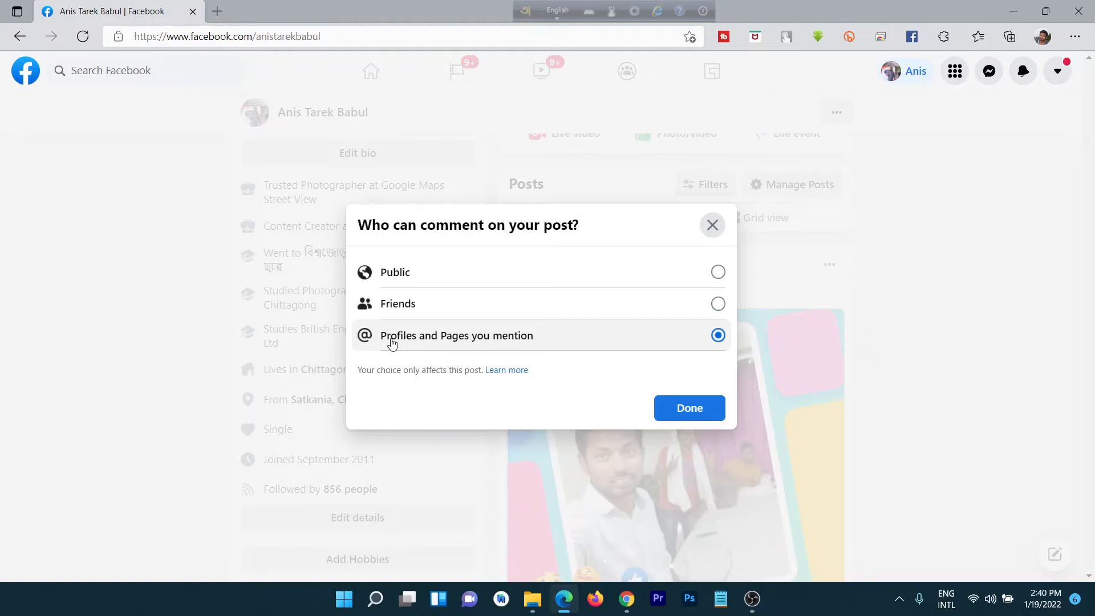
mouse_move(649, 380)
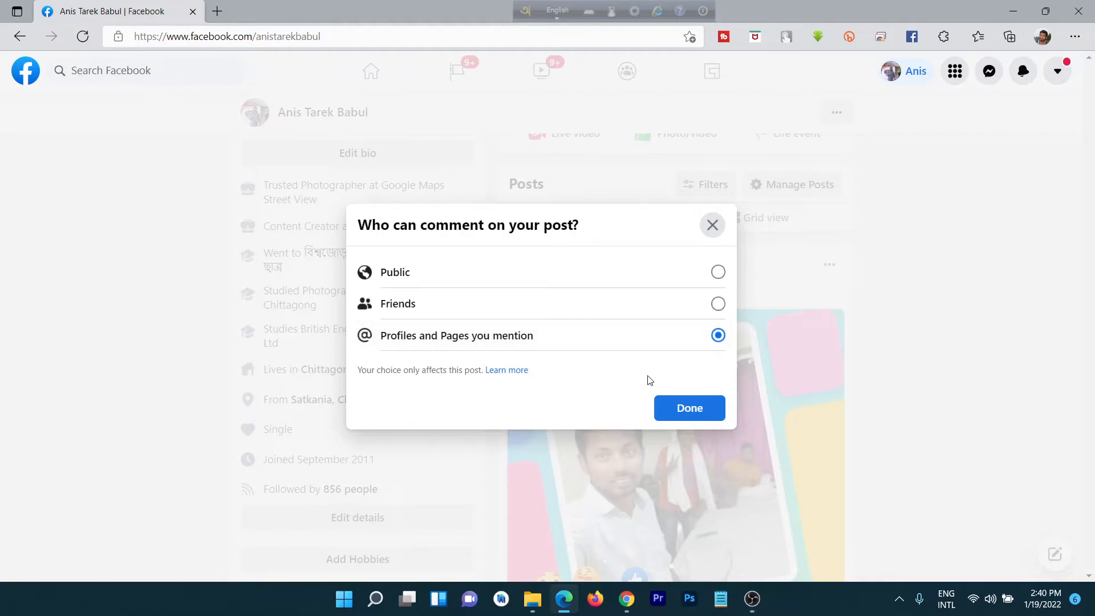
mouse_move(523, 349)
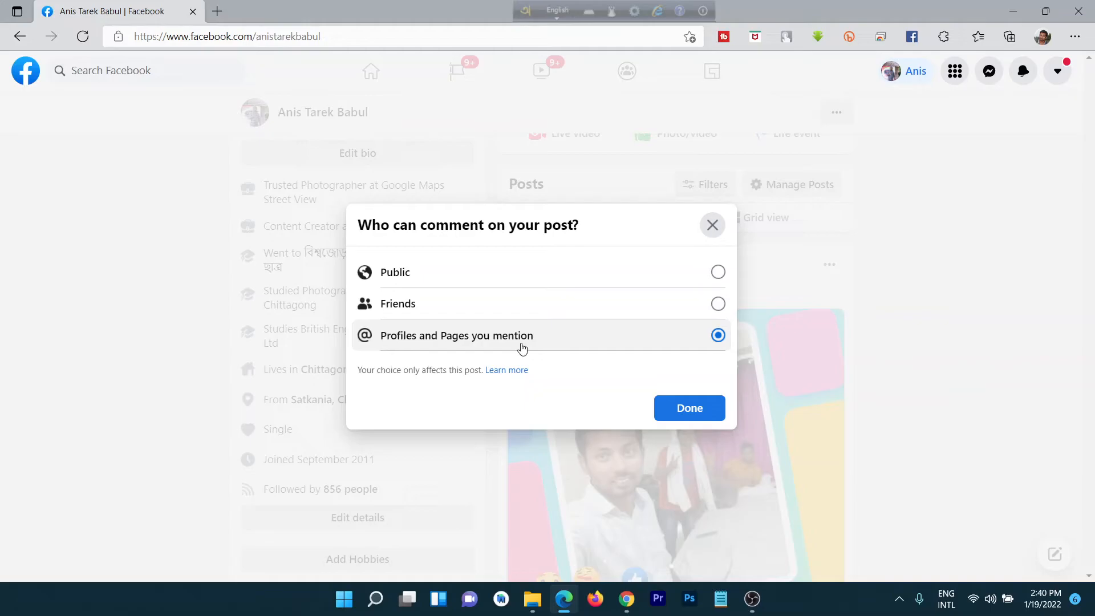
click(690, 407)
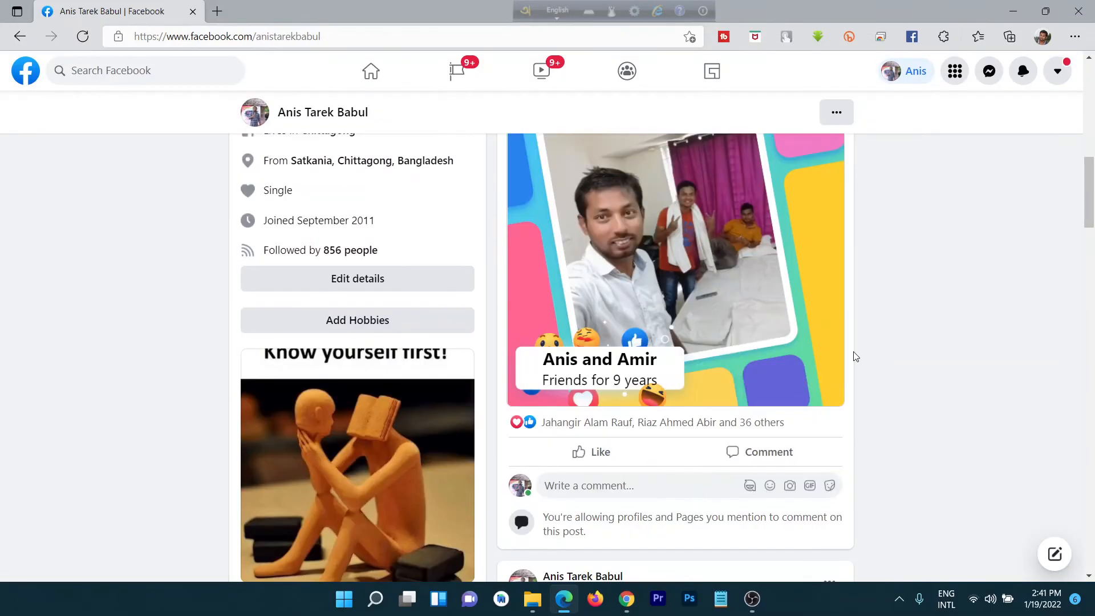